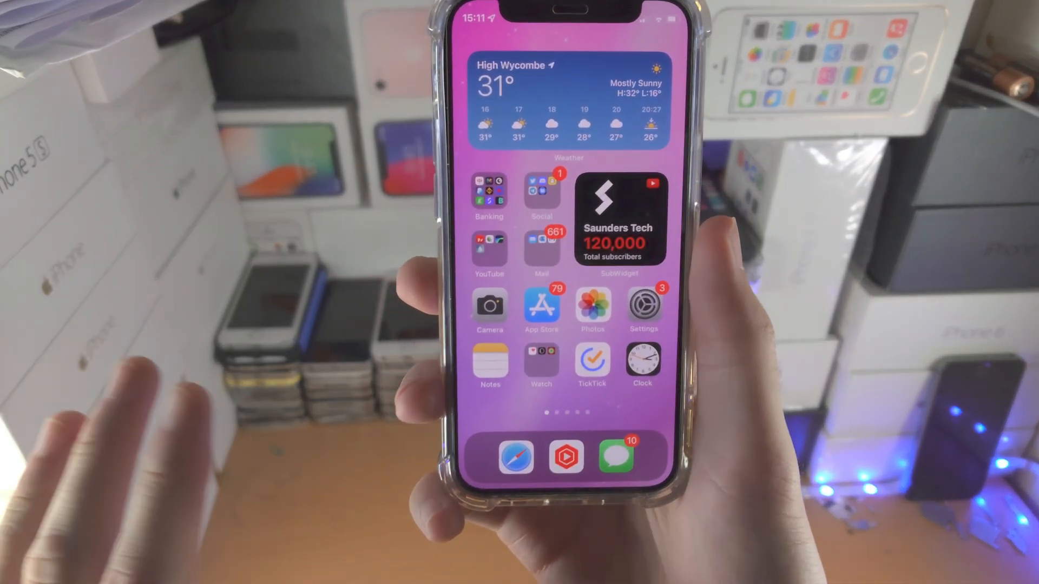
- Open Settings and scroll the main list down toward Accessibility
left_click(642, 303)
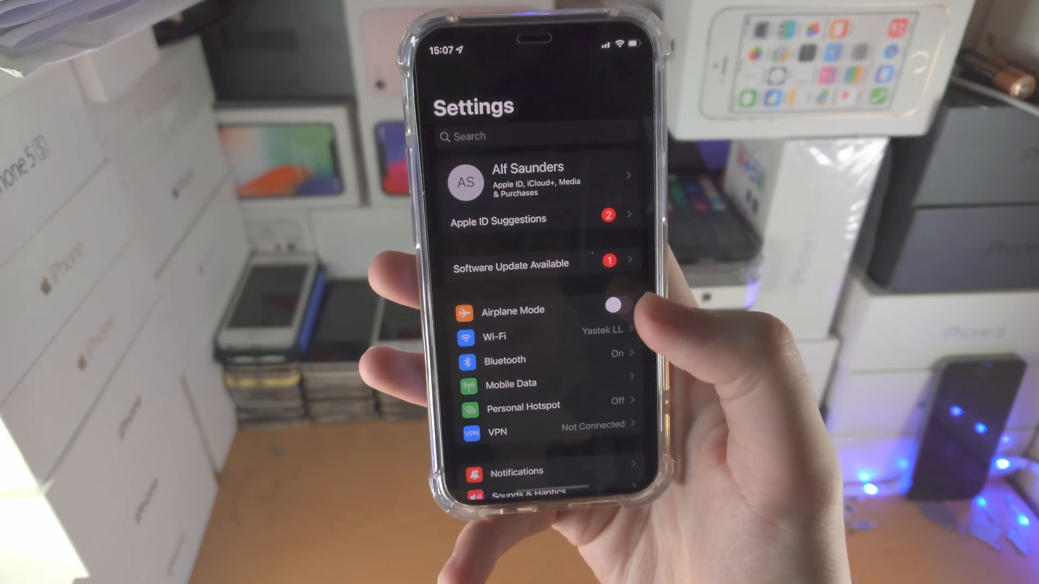
scroll("down", 3)
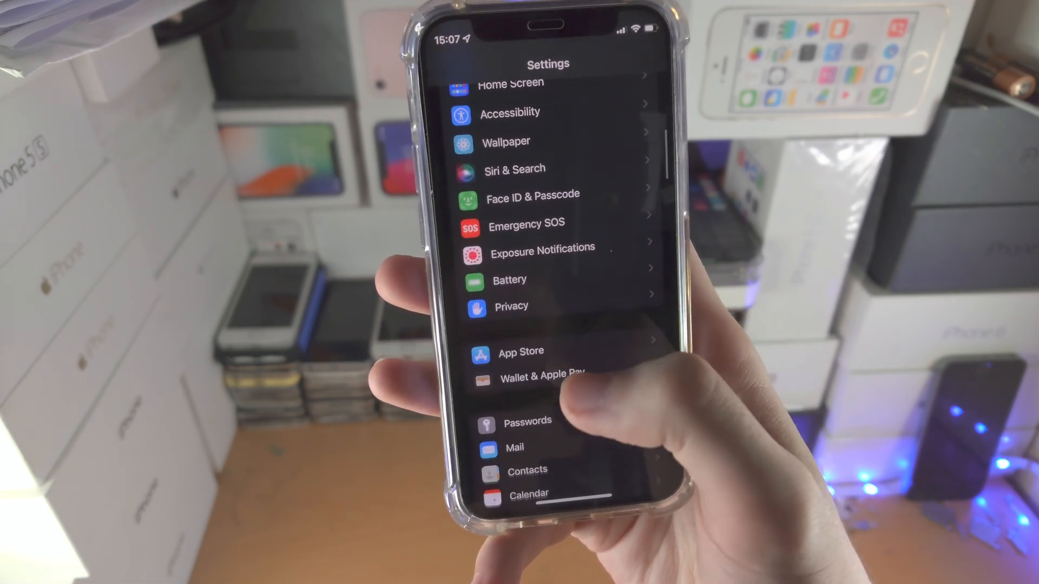
scroll("down", 3)
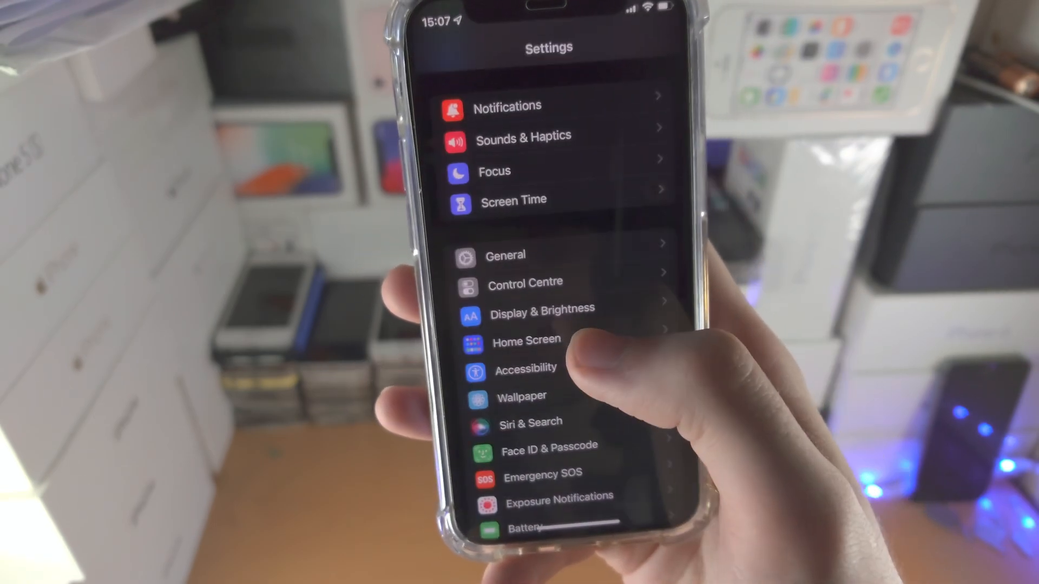
- Check in Accessibility that Guided Access is switched On, then return to Accessibility
left_click(524, 368)
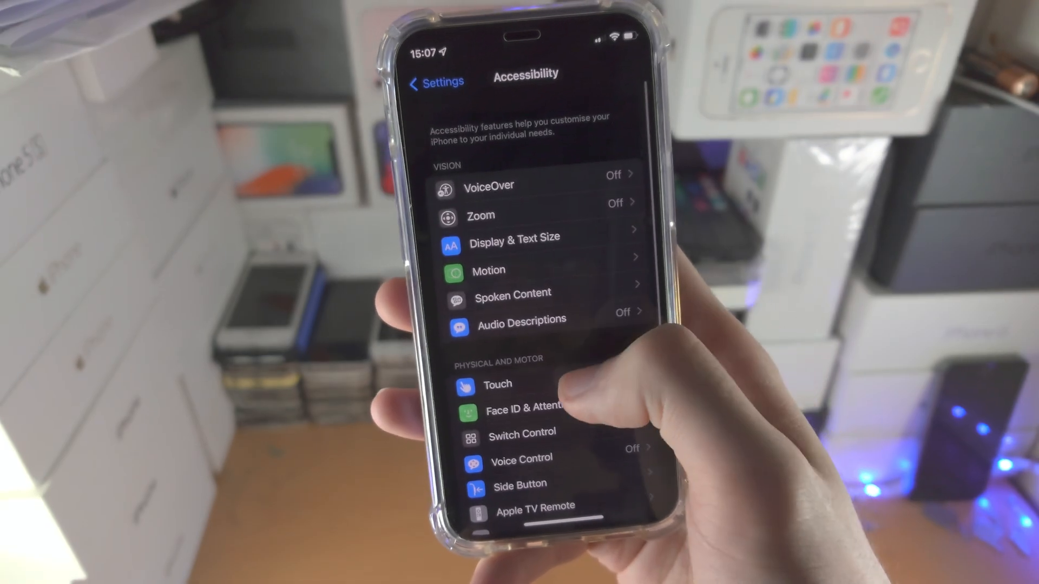
scroll("down", 3)
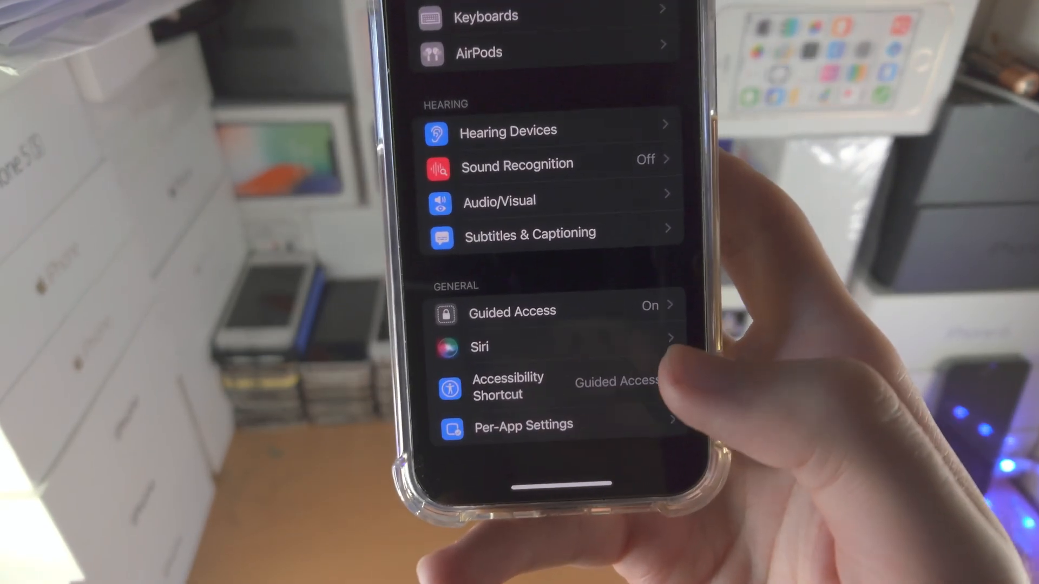
left_click(512, 311)
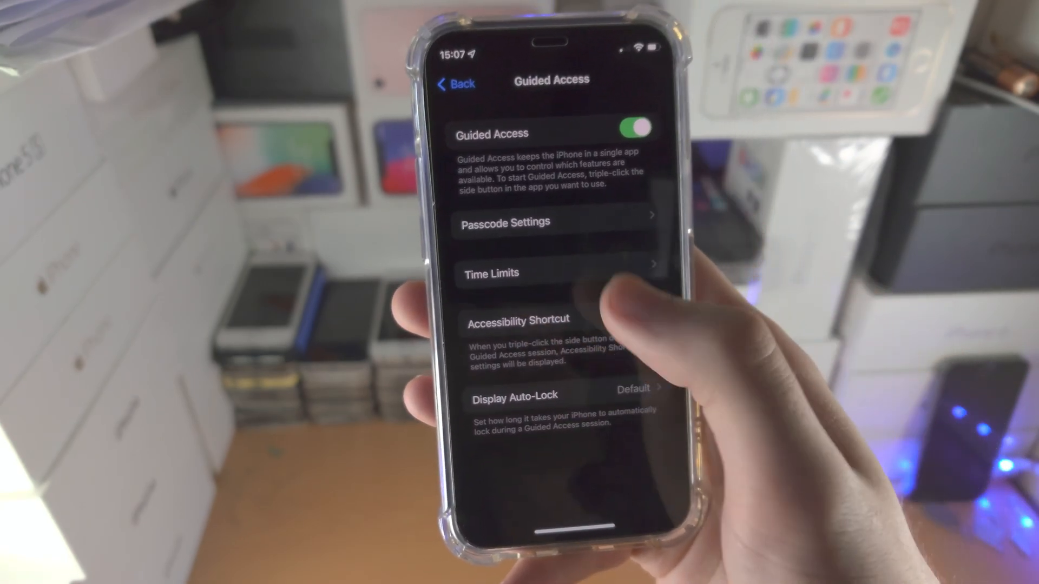
left_click(456, 84)
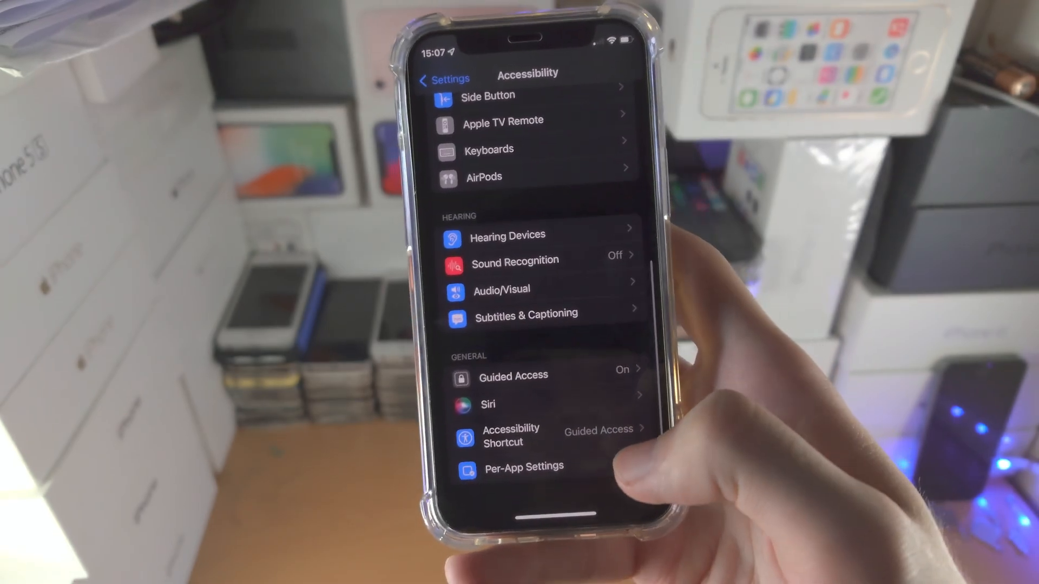
left_click(511, 435)
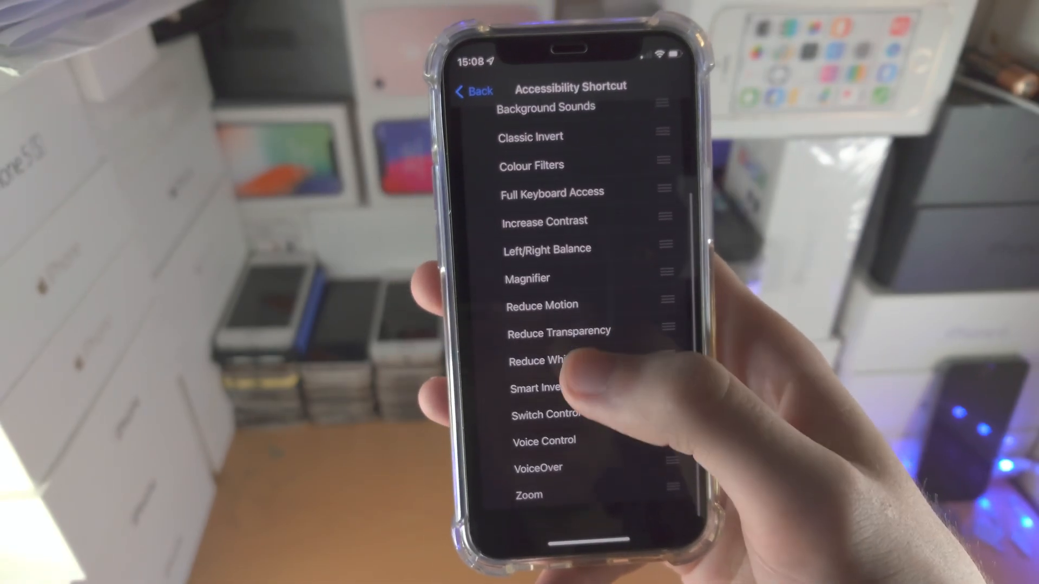
left_click(472, 89)
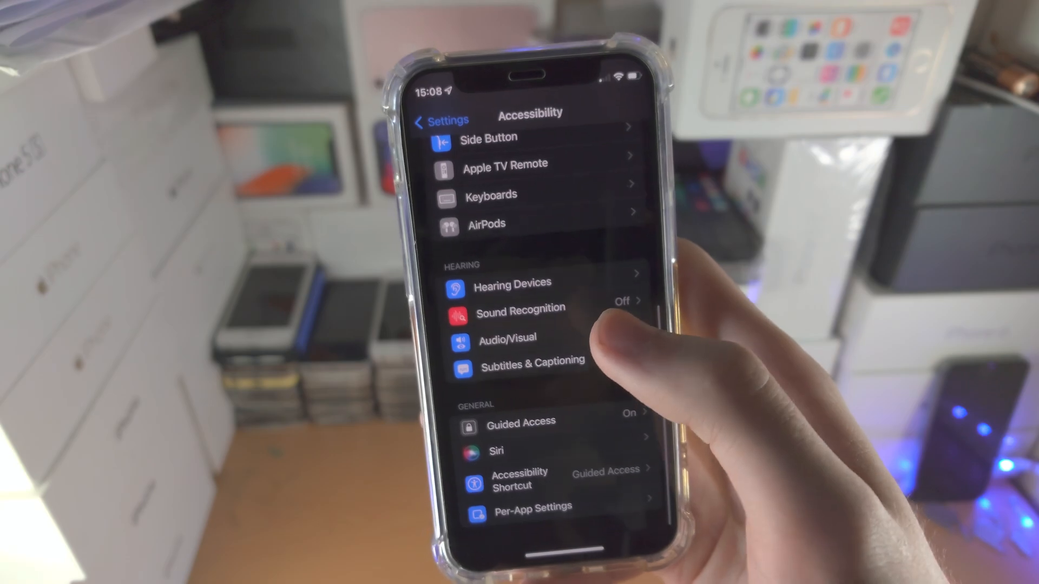
- Review AssistiveTouch under Touch, confirming it is switched off, including its top-level menu
scroll("down", 3)
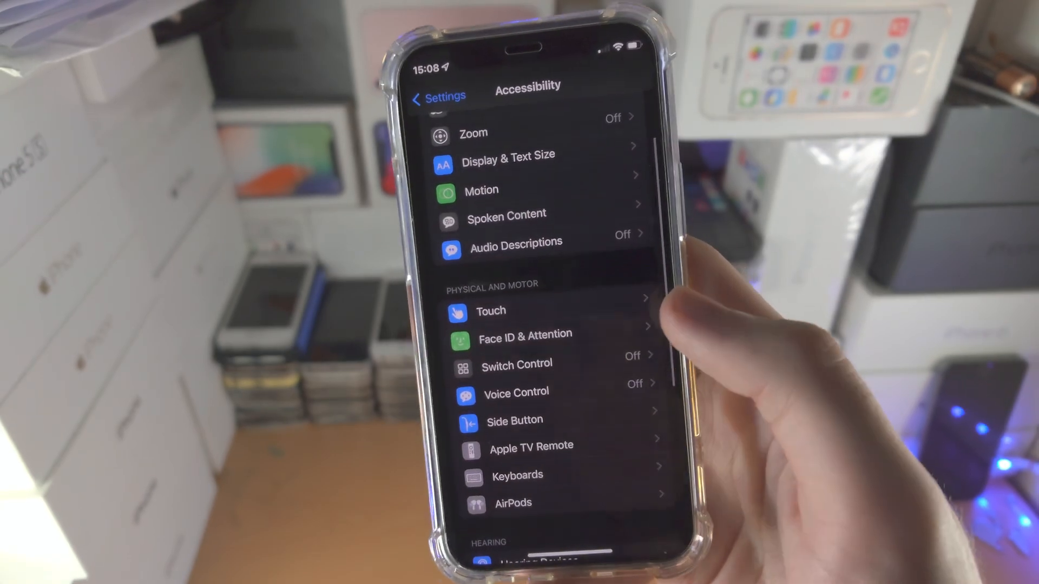
left_click(491, 312)
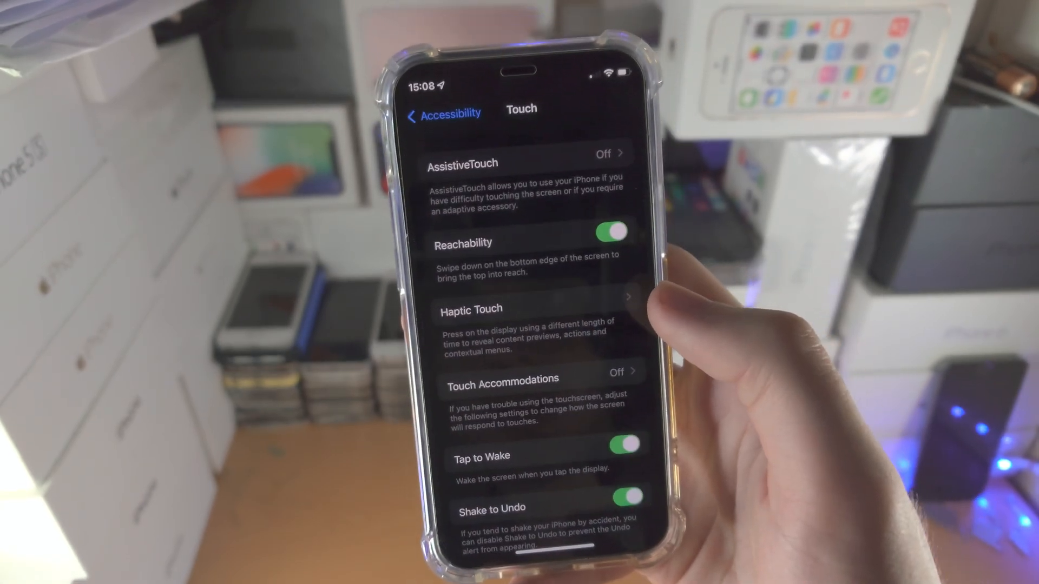
left_click(462, 154)
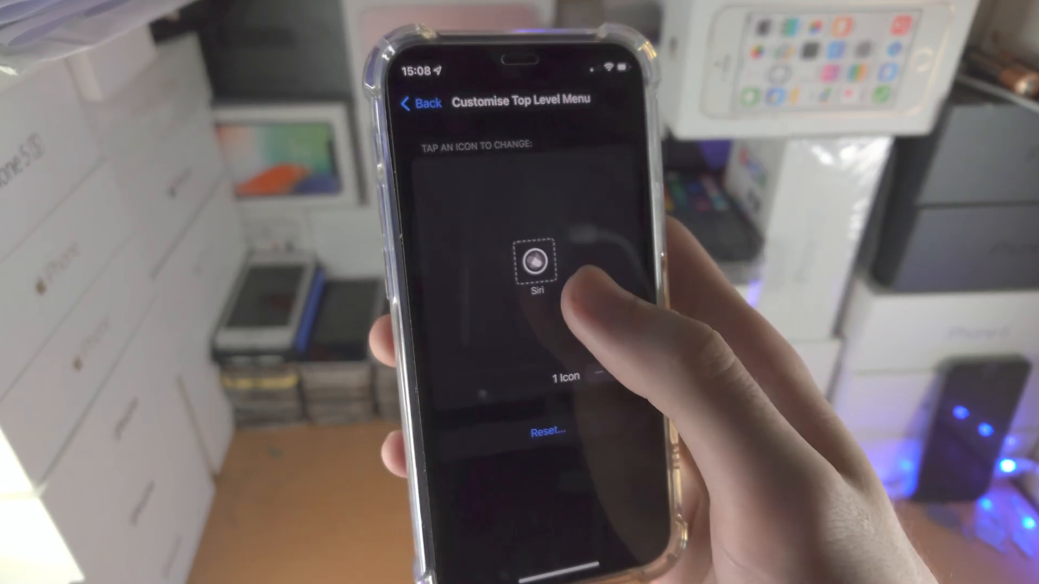
left_click(423, 104)
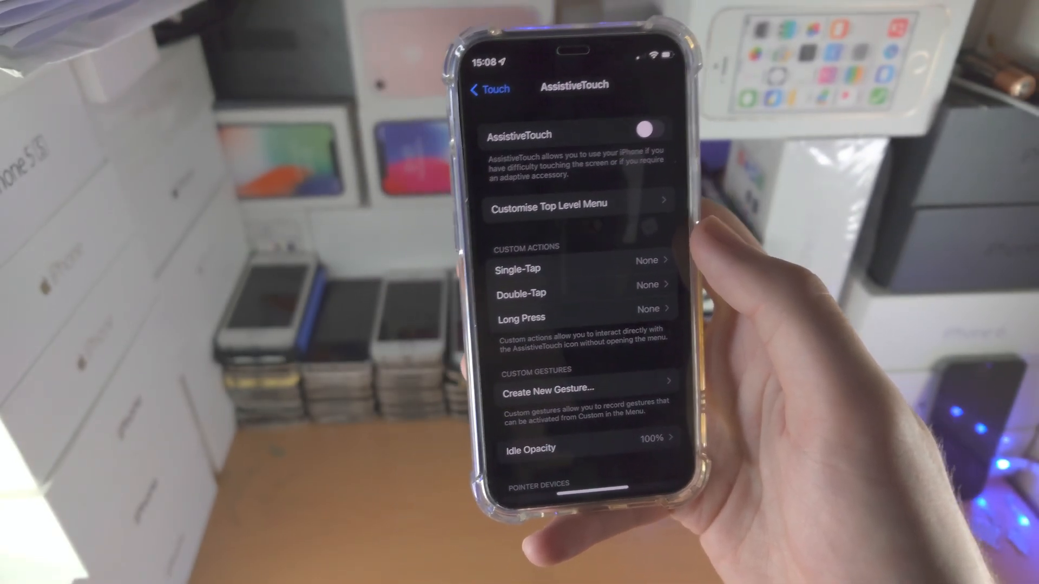
left_click(491, 88)
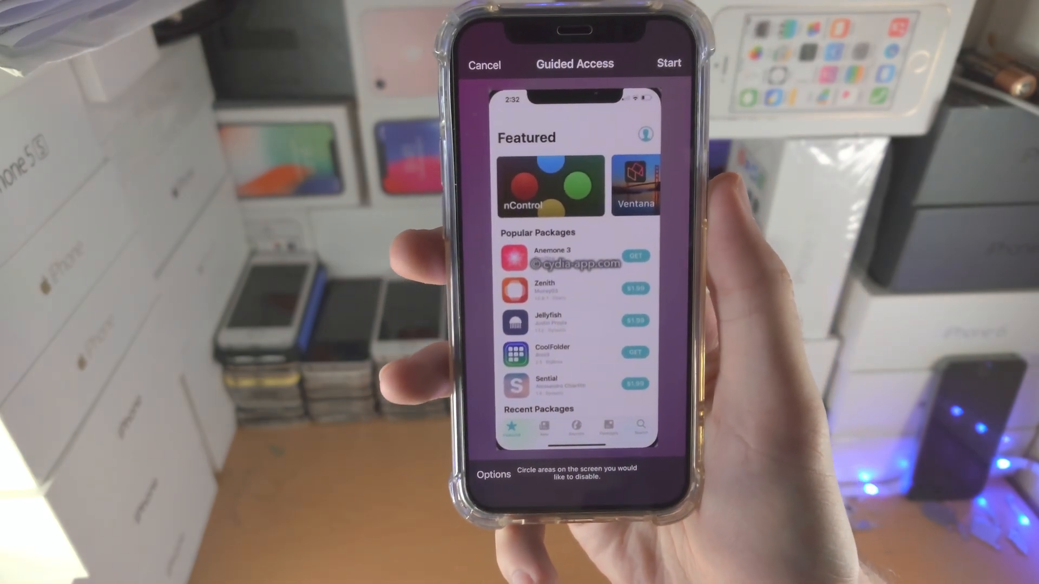
- Mark the app's whole Featured screen as a disabled touch area in Guided Access
left_click(494, 474)
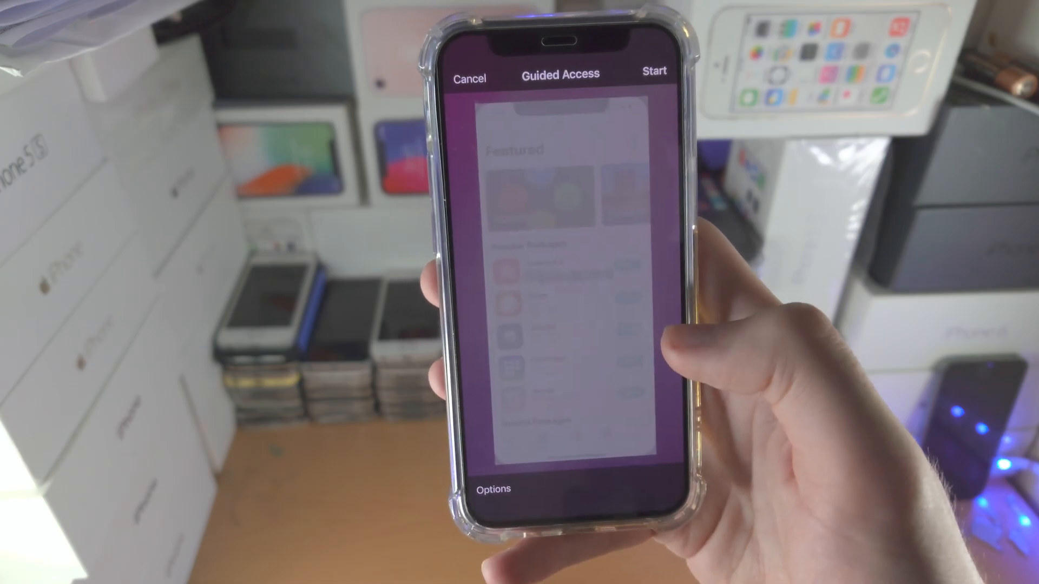
- Run the locked Guided Access session, then end it so the Featured screen responds again
left_click(654, 72)
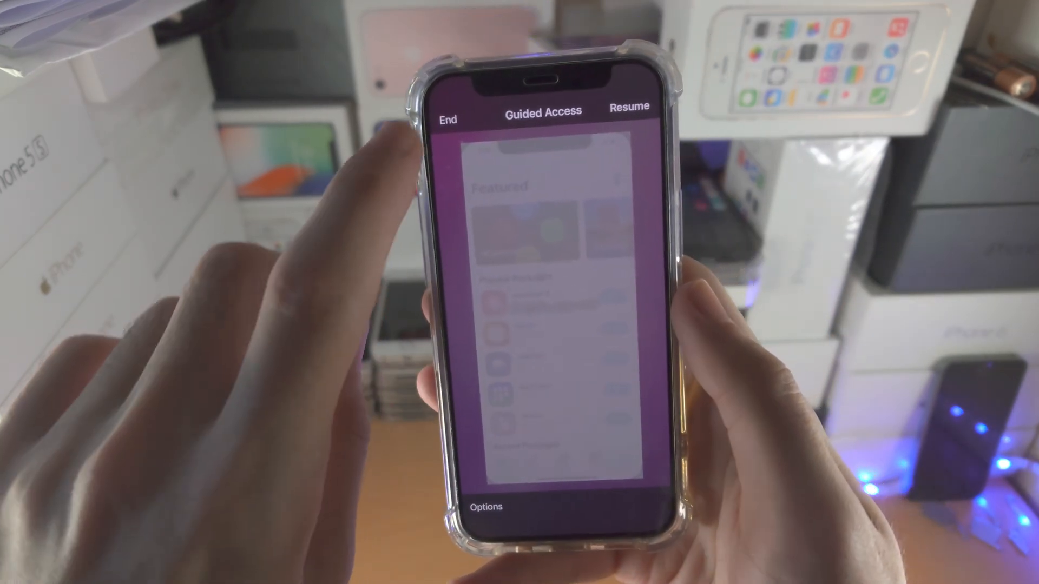
left_click(448, 119)
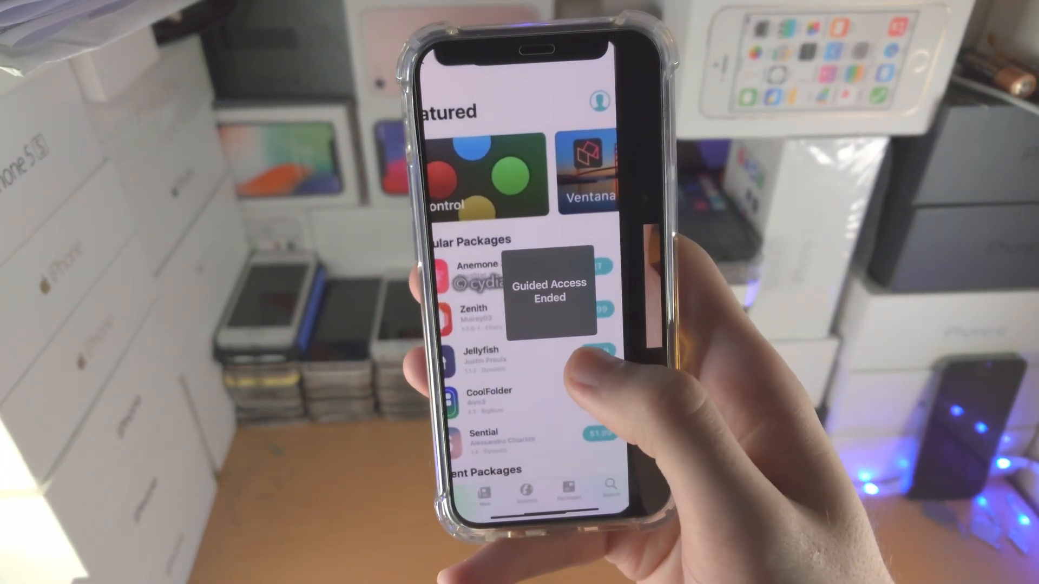